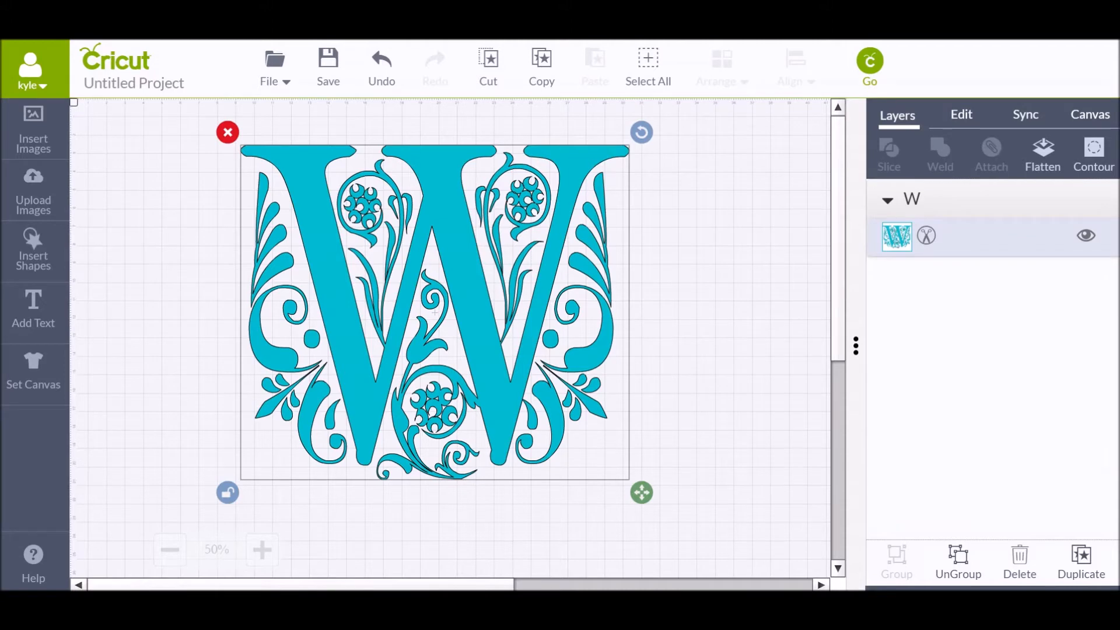
mouse_move(121, 305)
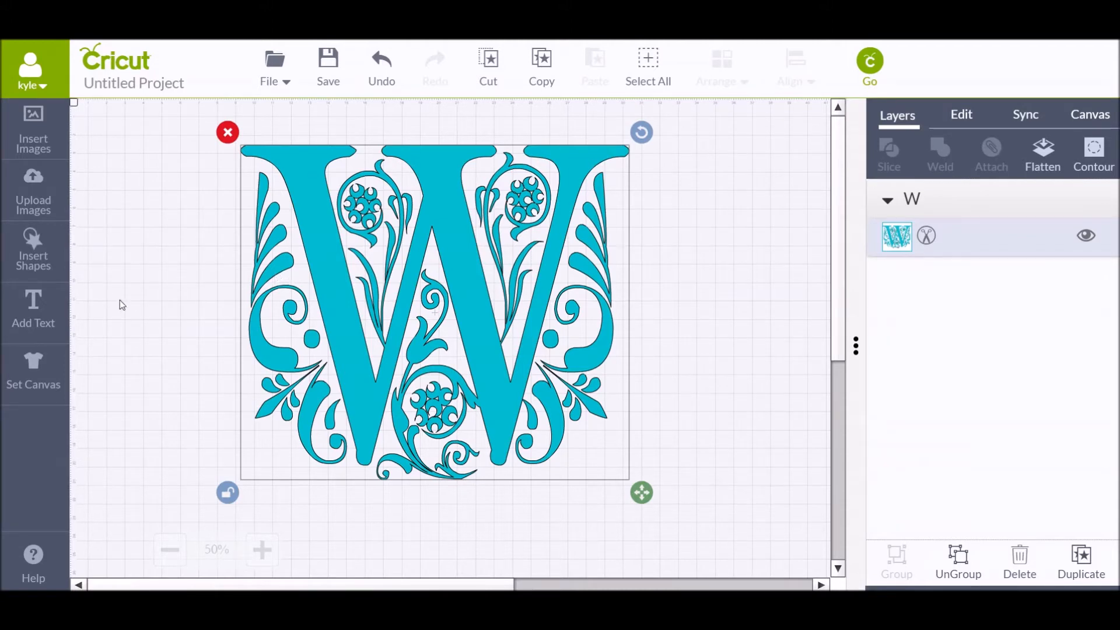
mouse_move(231, 279)
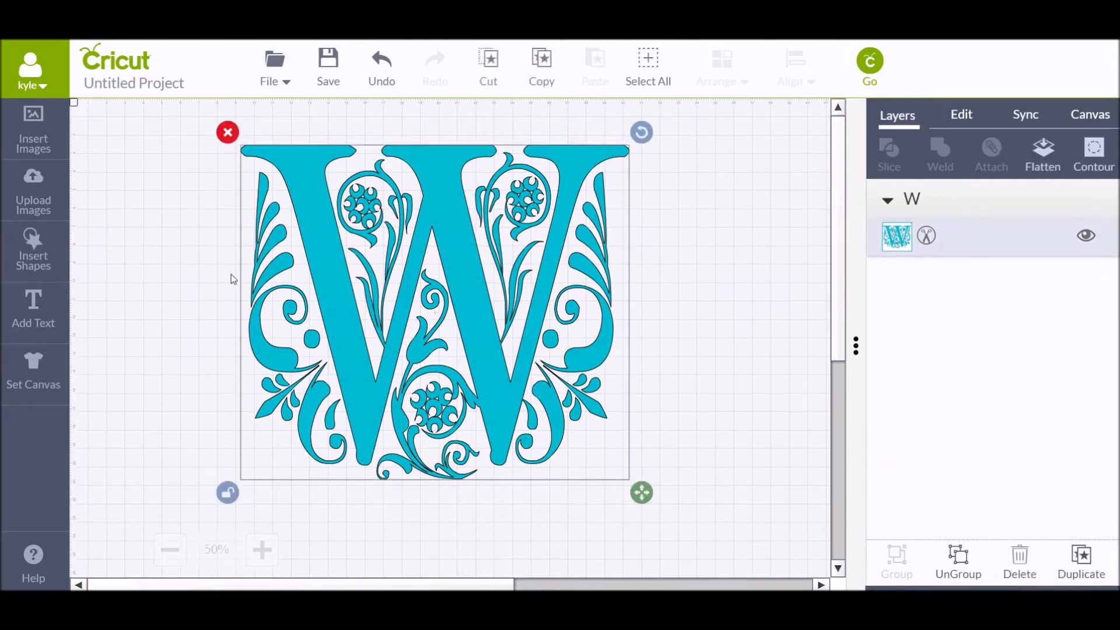
Add a square and stretch it into a wide bar across the W's middle.
click(33, 249)
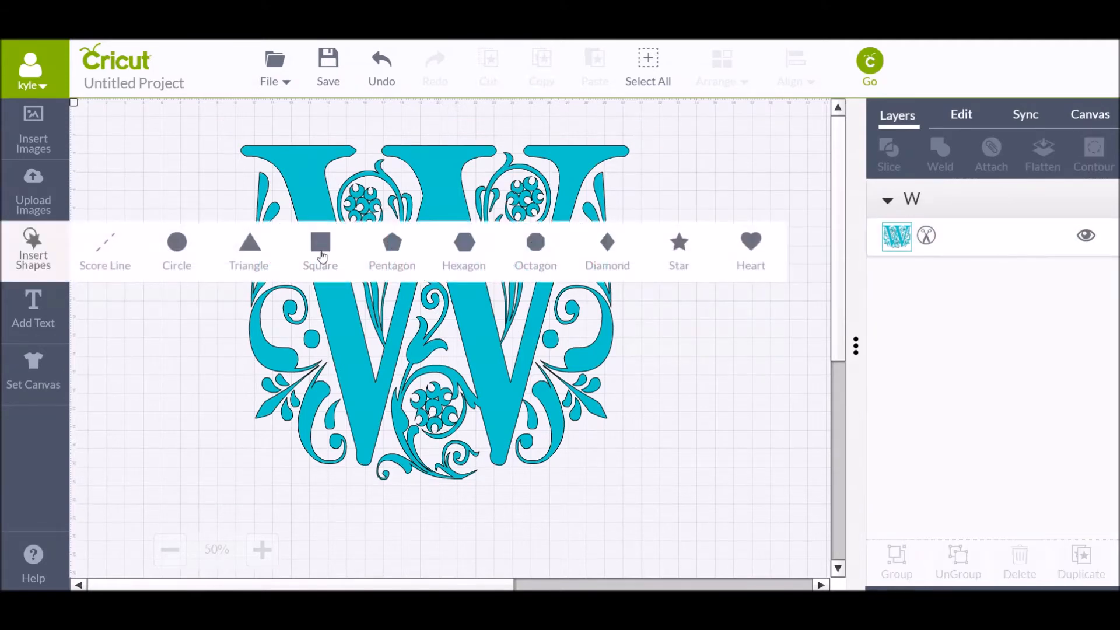
click(319, 243)
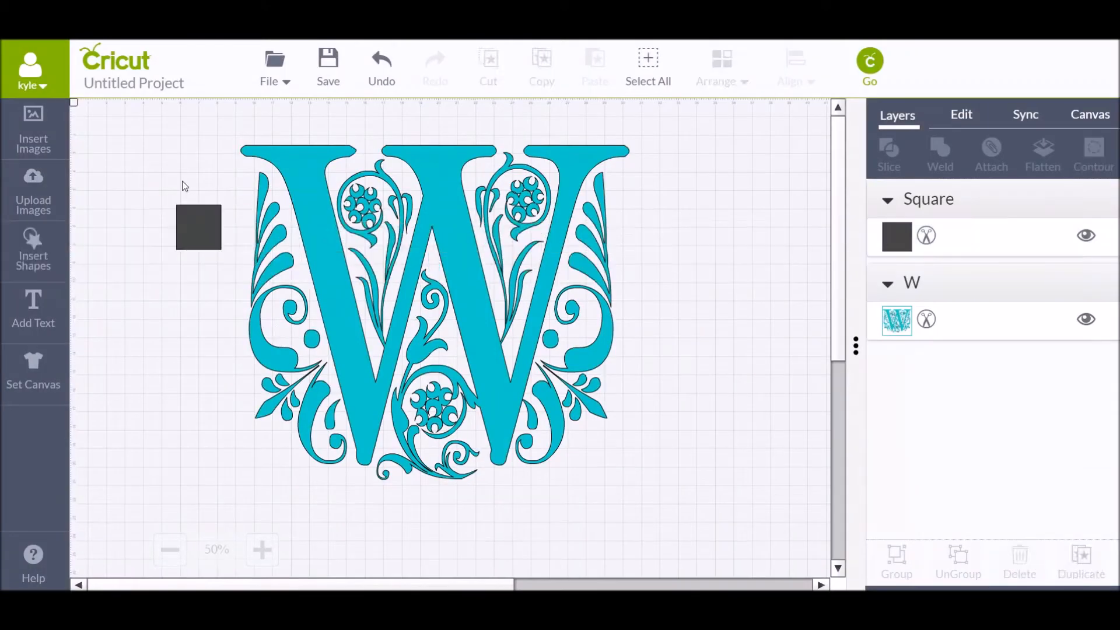
click(198, 227)
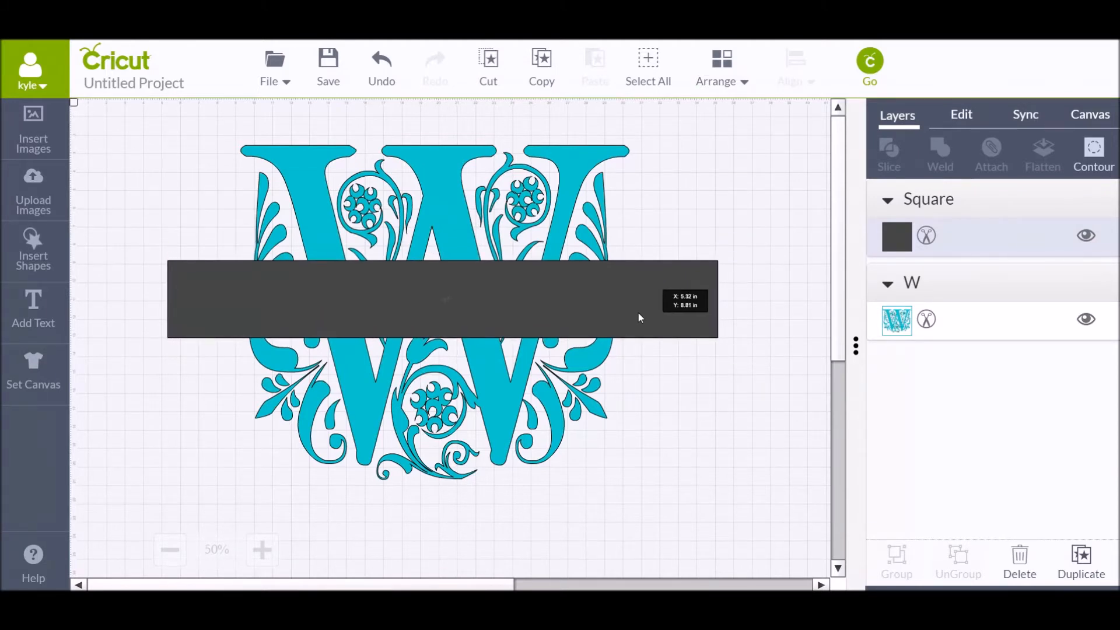
click(443, 299)
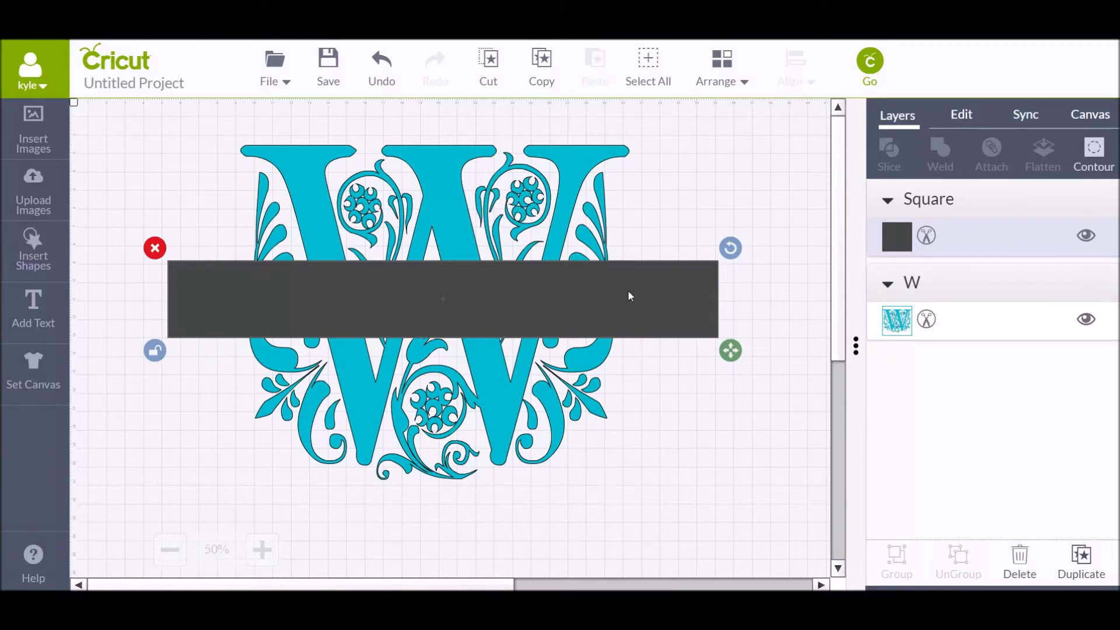
mouse_move(681, 309)
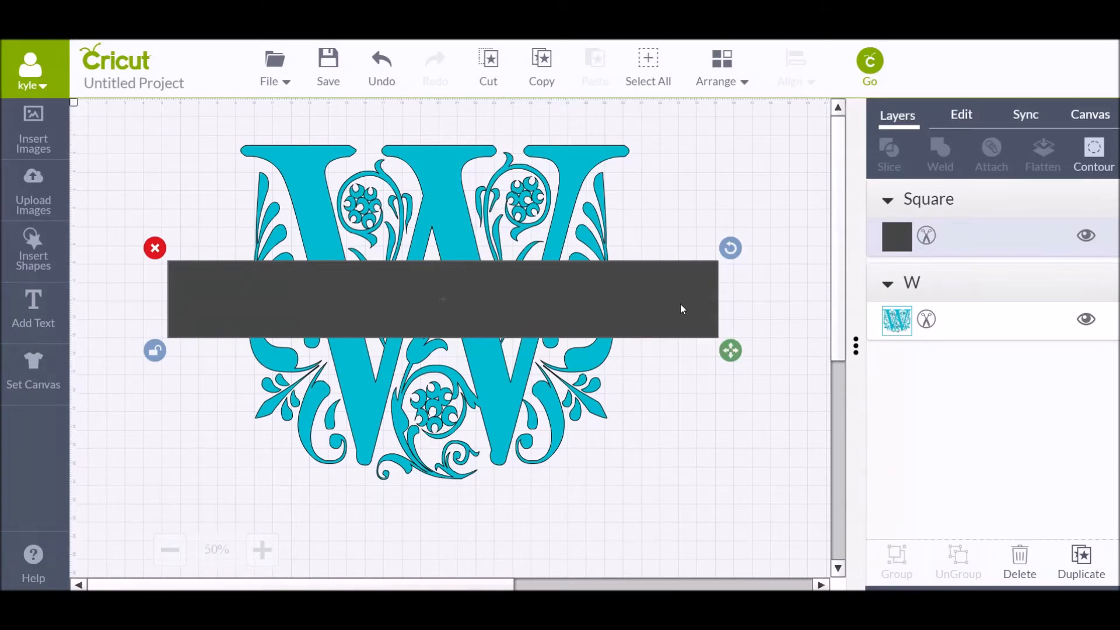
mouse_move(243, 216)
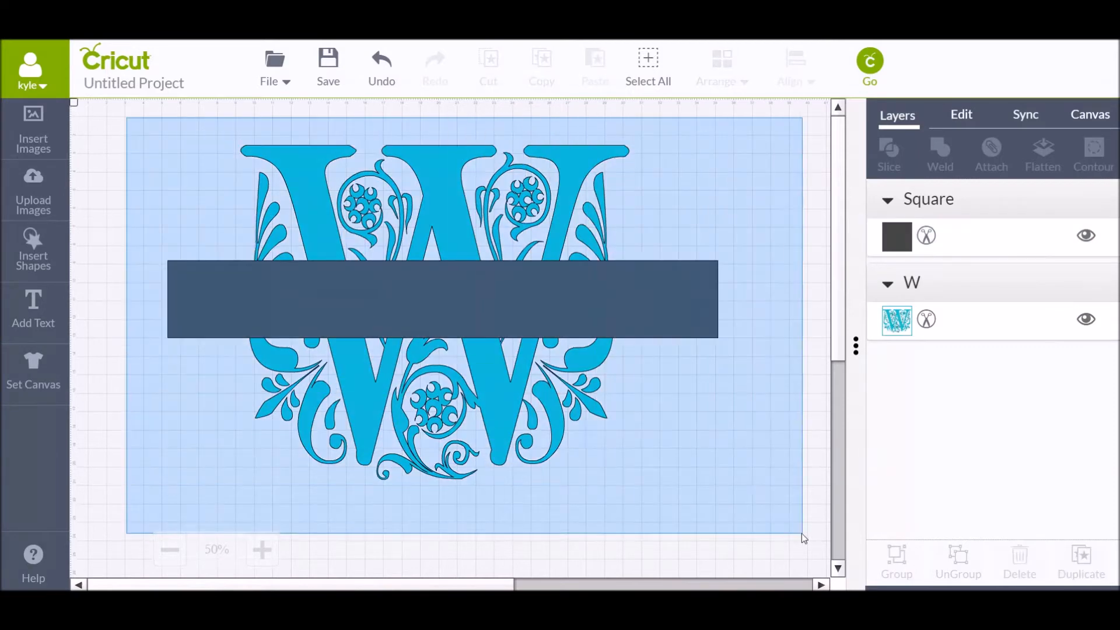
Slice the W with the wide bar and delete the leftover middle pieces.
click(442, 314)
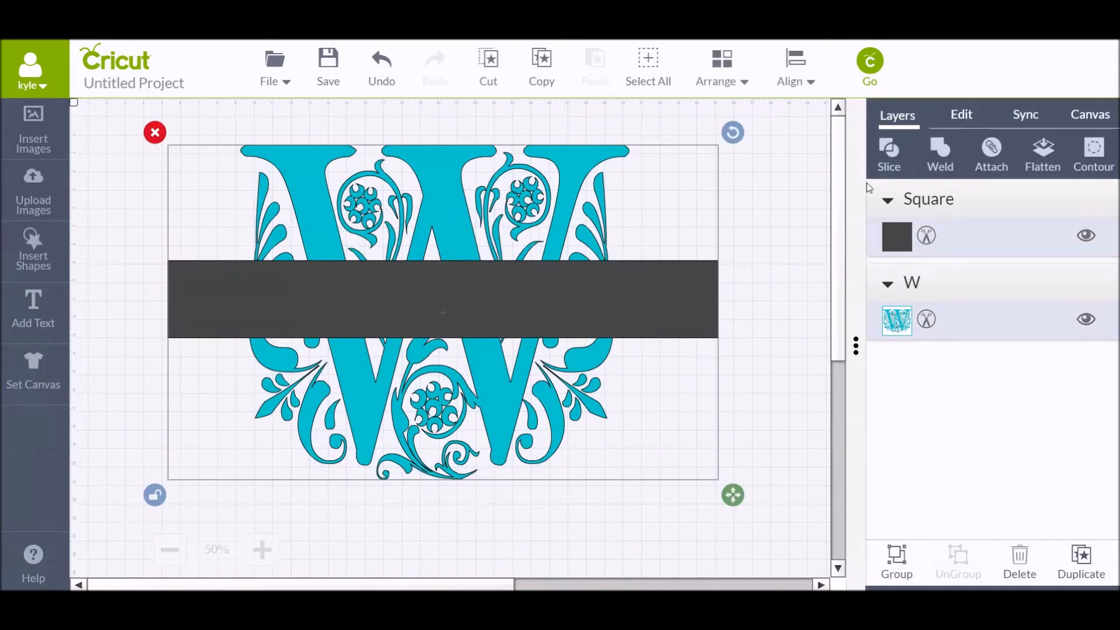
click(888, 150)
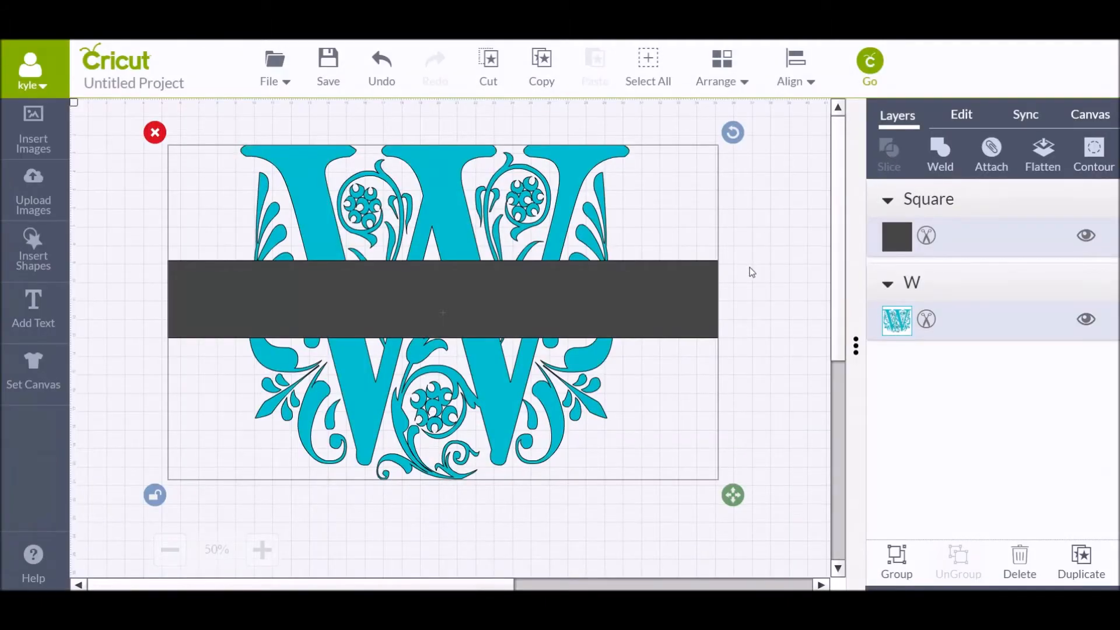
click(888, 152)
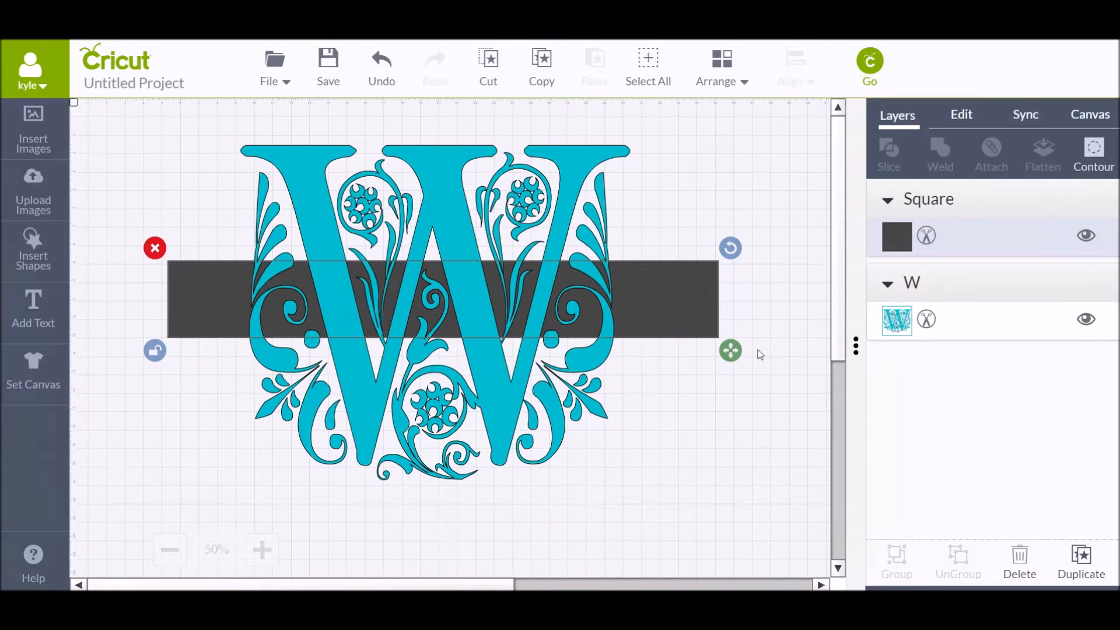
click(888, 153)
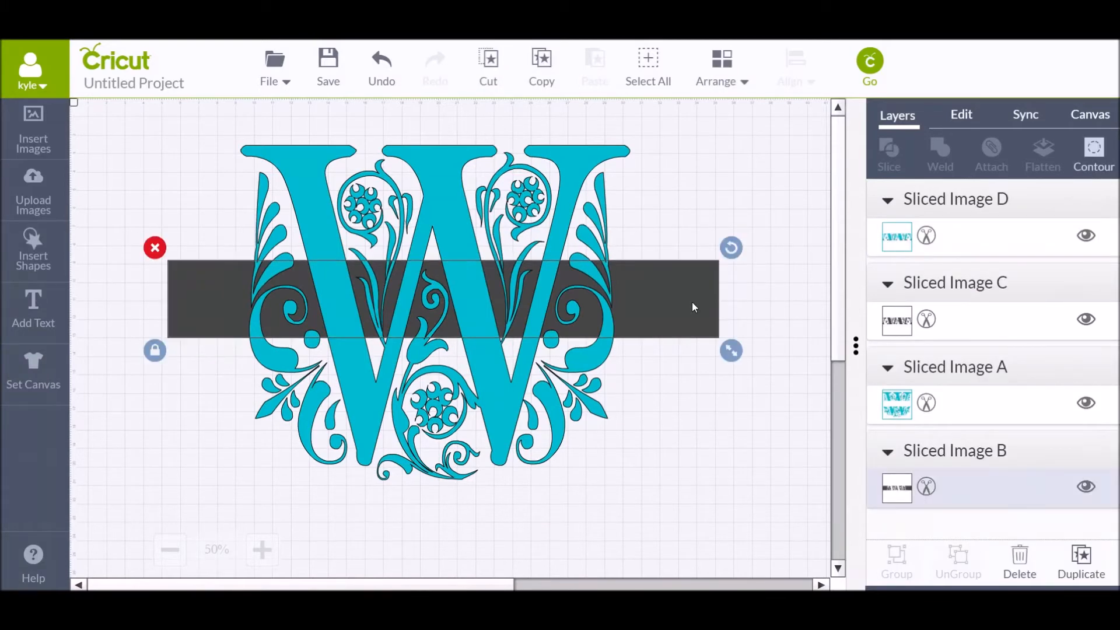
click(1019, 563)
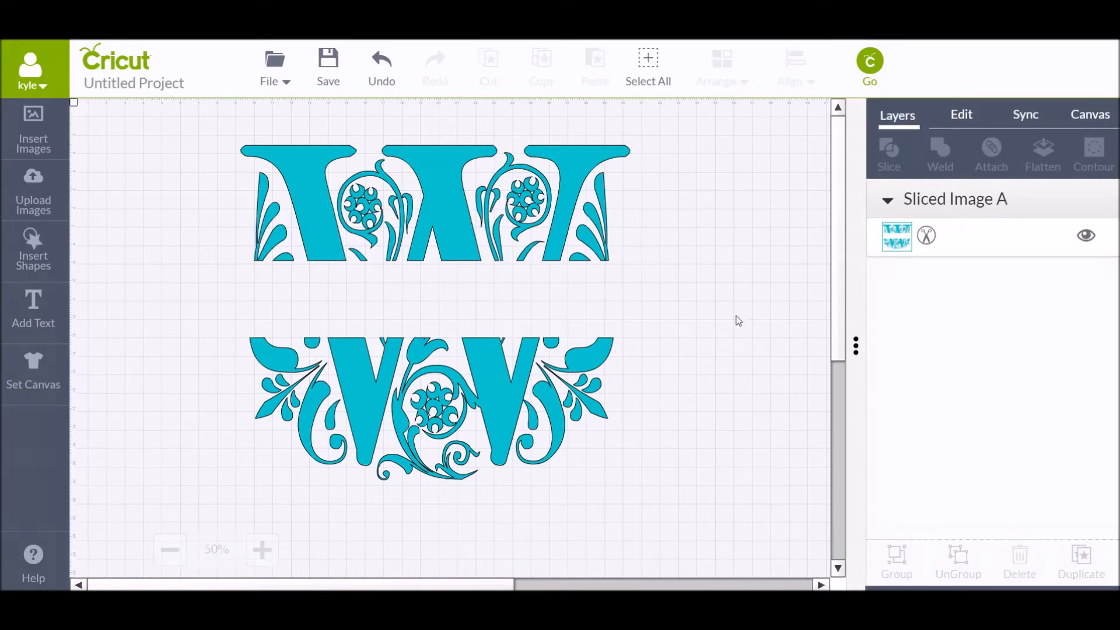
mouse_move(33, 250)
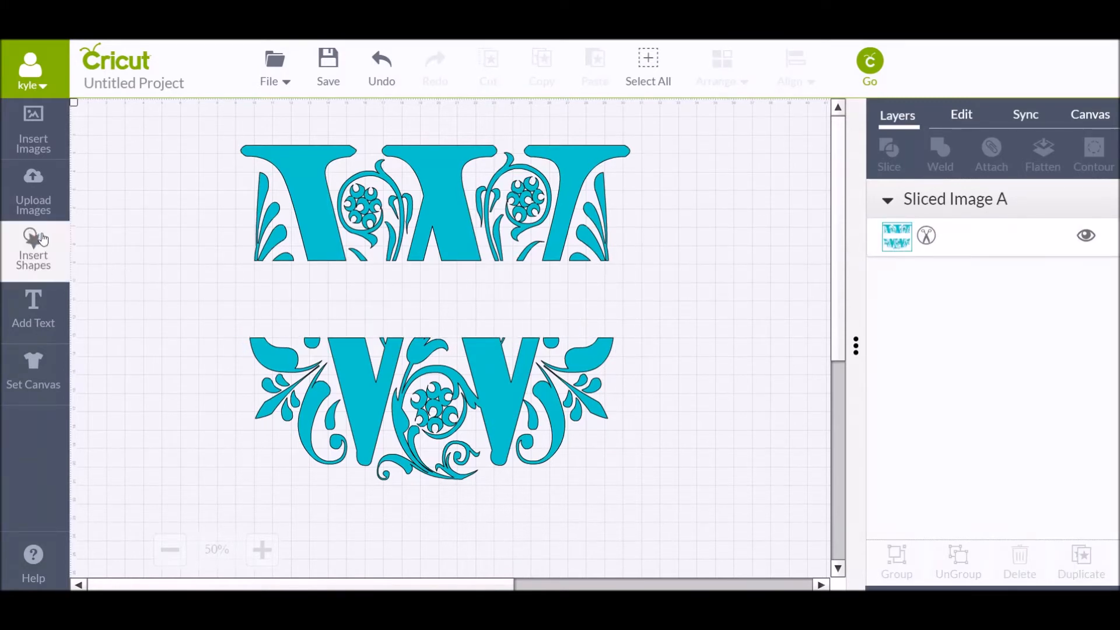
Add a square, resize it into a thin bar, and place it under the top half.
click(33, 250)
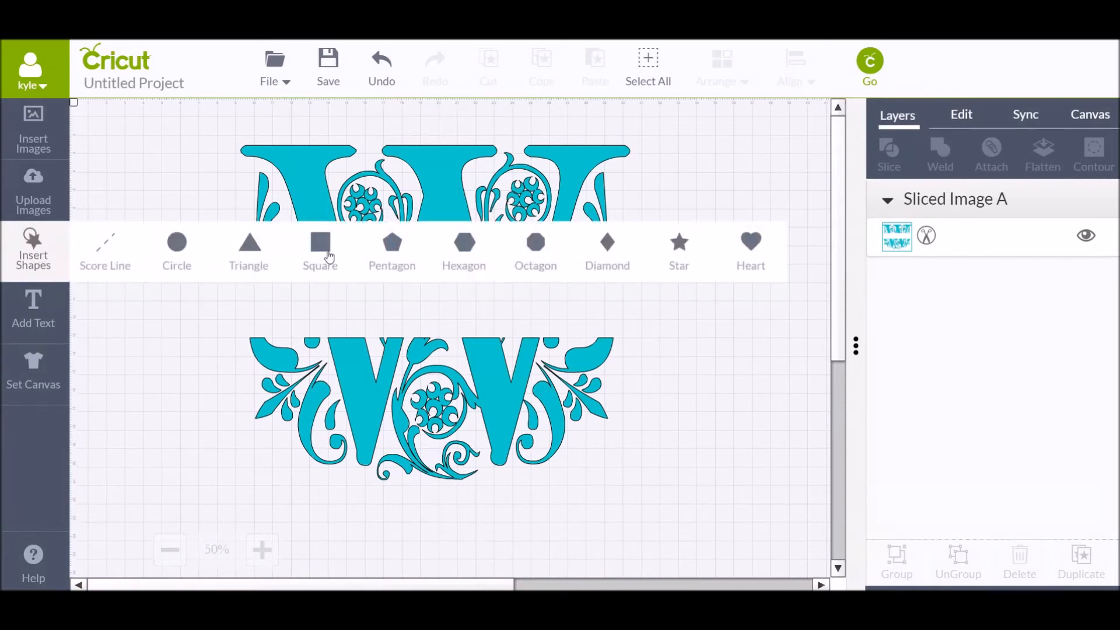
click(319, 242)
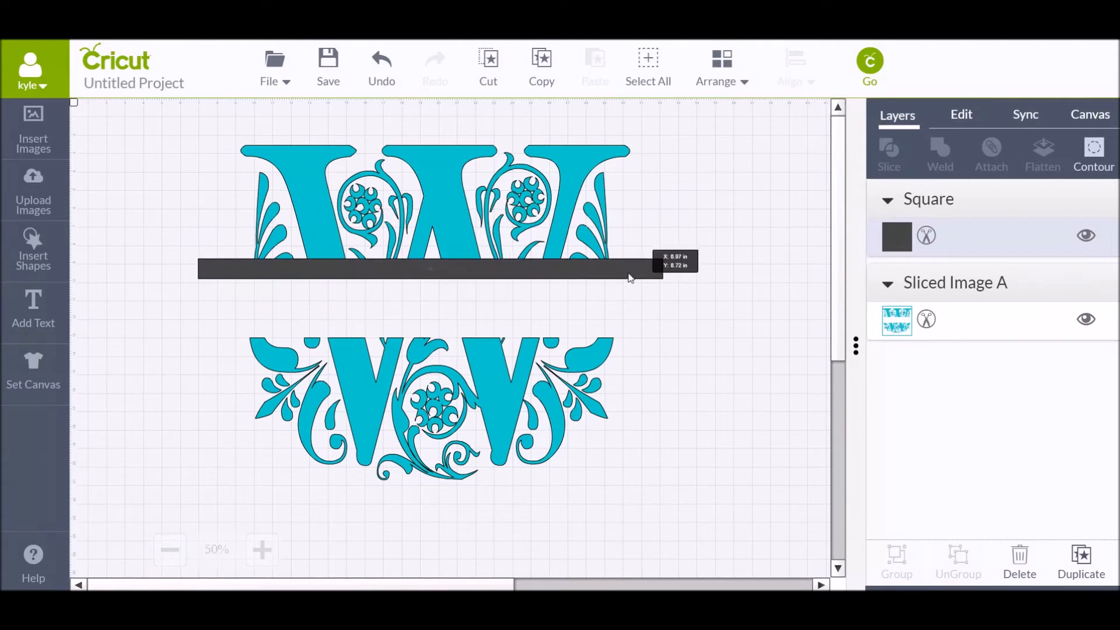
click(429, 269)
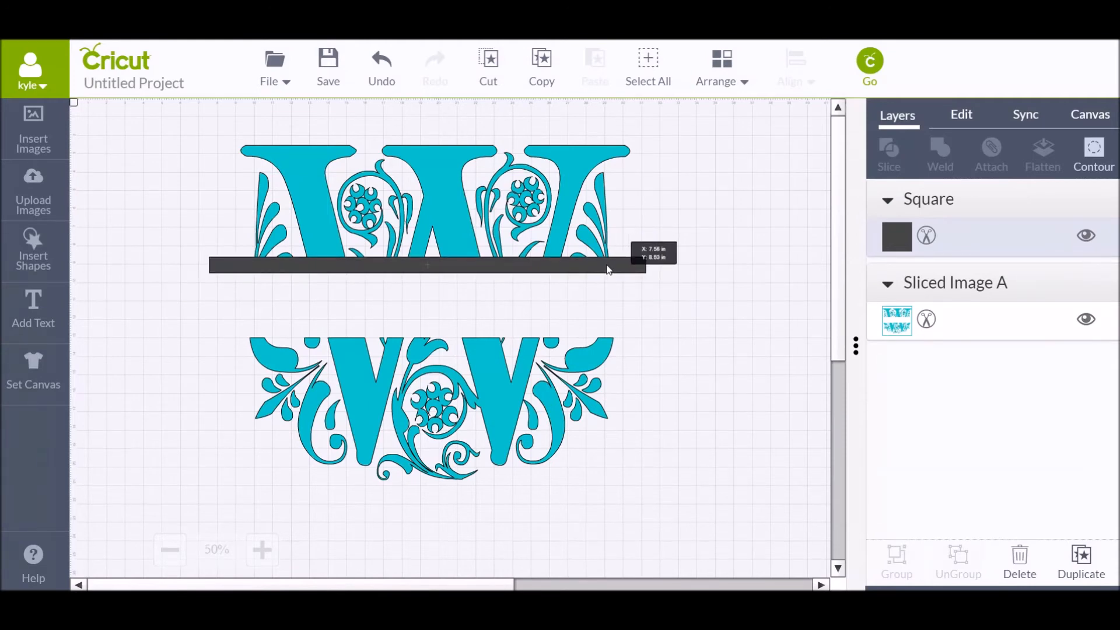
click(427, 267)
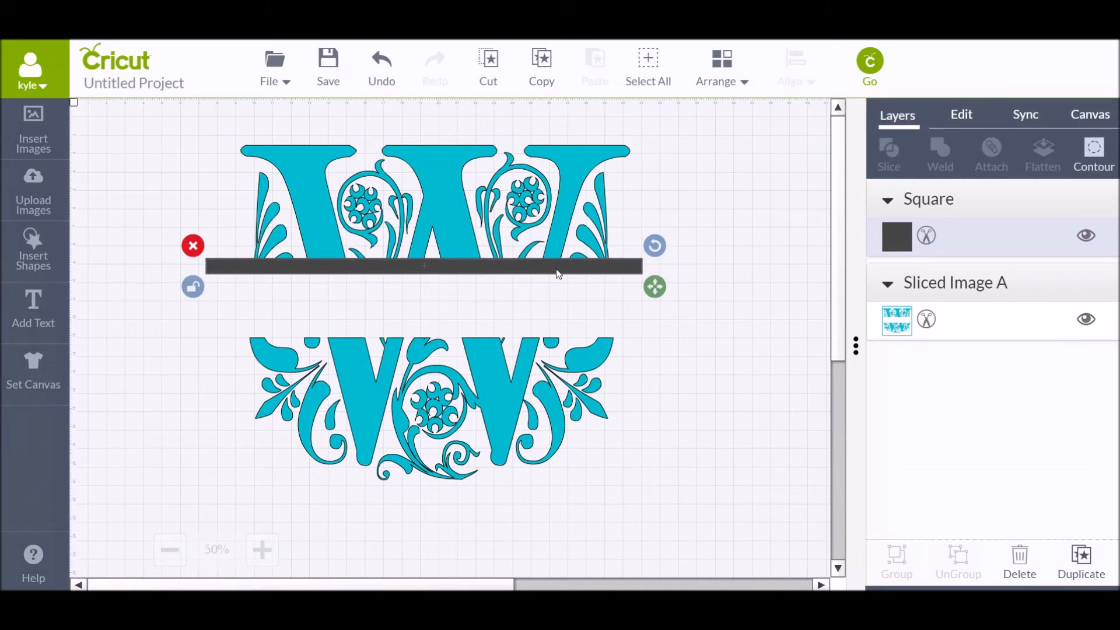
Copy the thin bar onto the bottom half's top edge, then select everything.
right_click(558, 273)
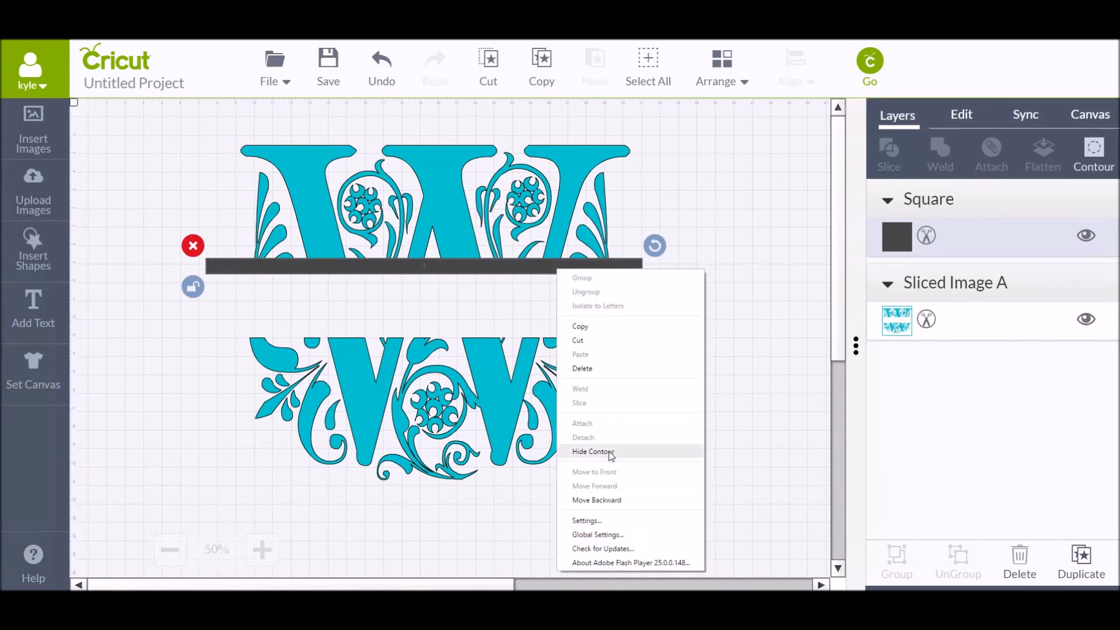
mouse_move(594, 325)
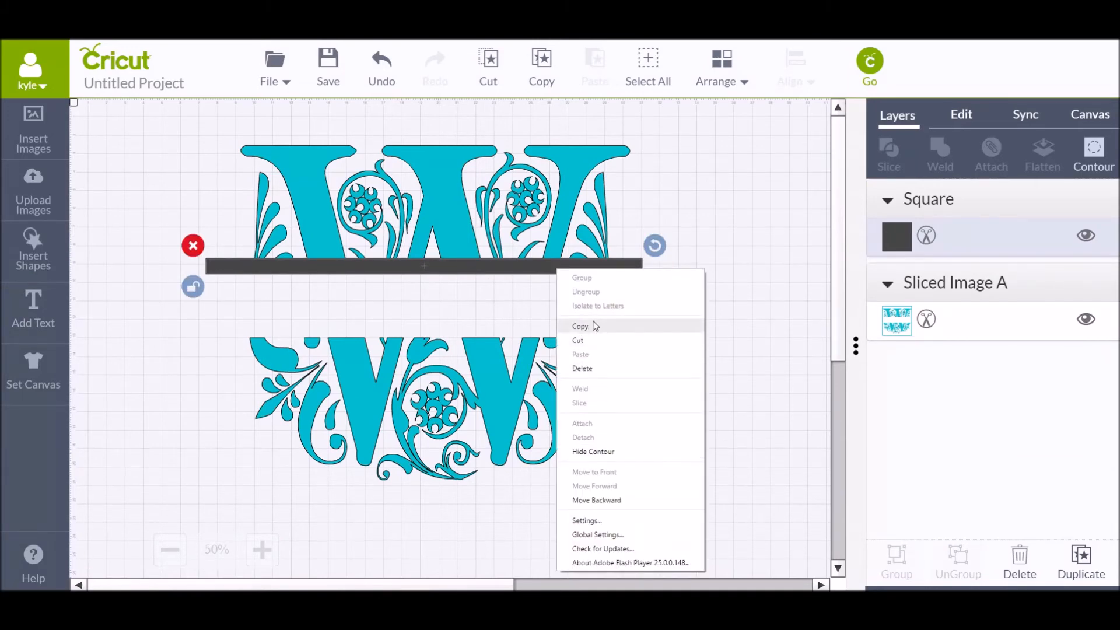
click(580, 325)
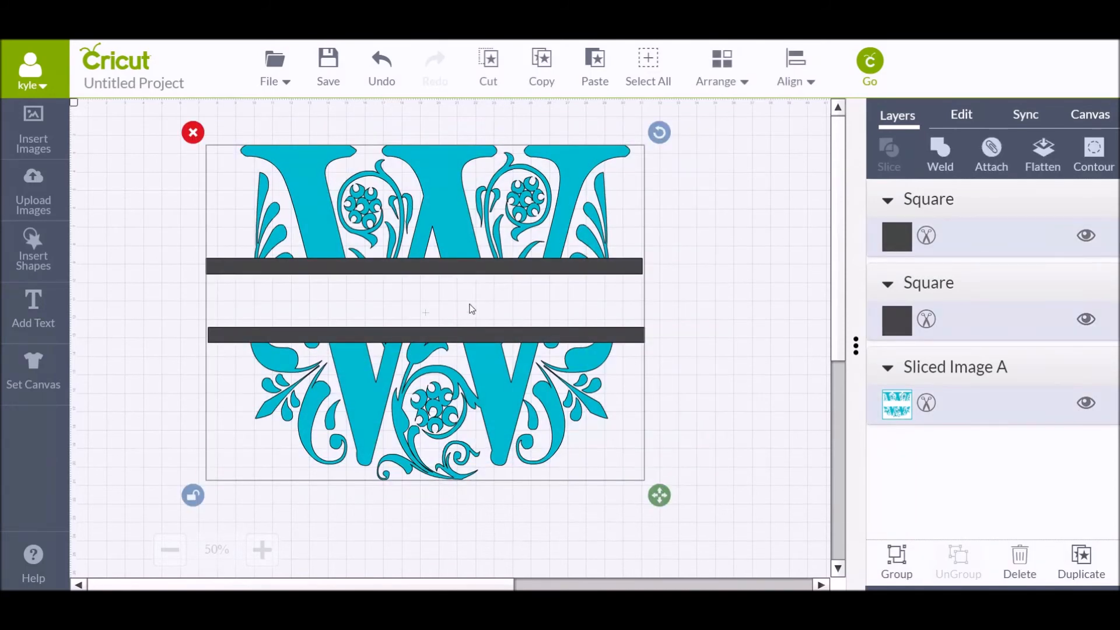
mouse_move(660, 367)
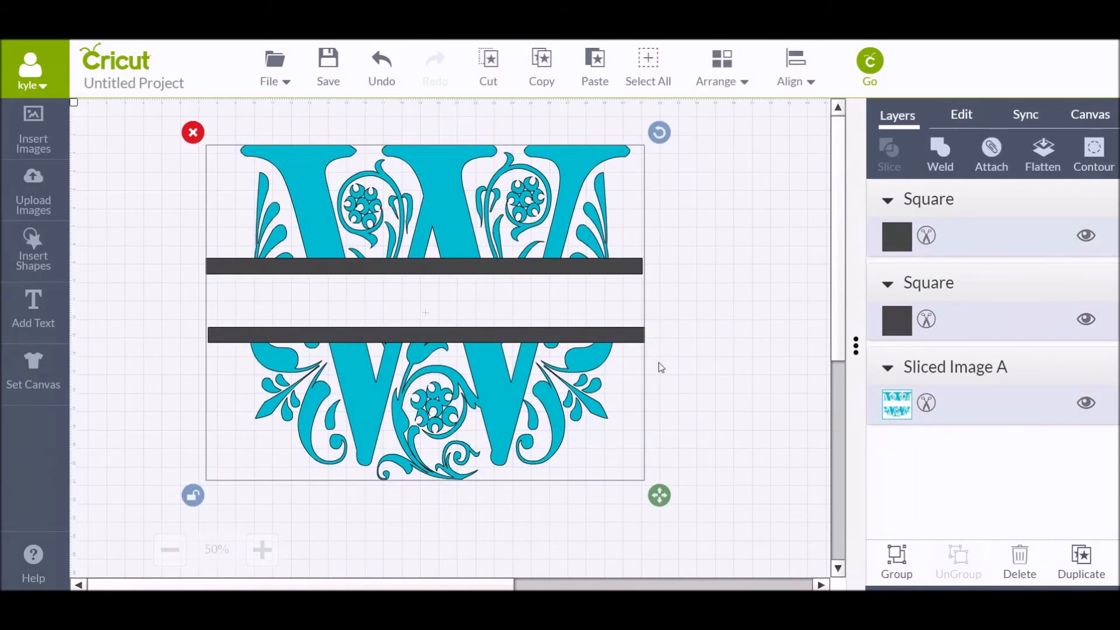
mouse_move(205, 338)
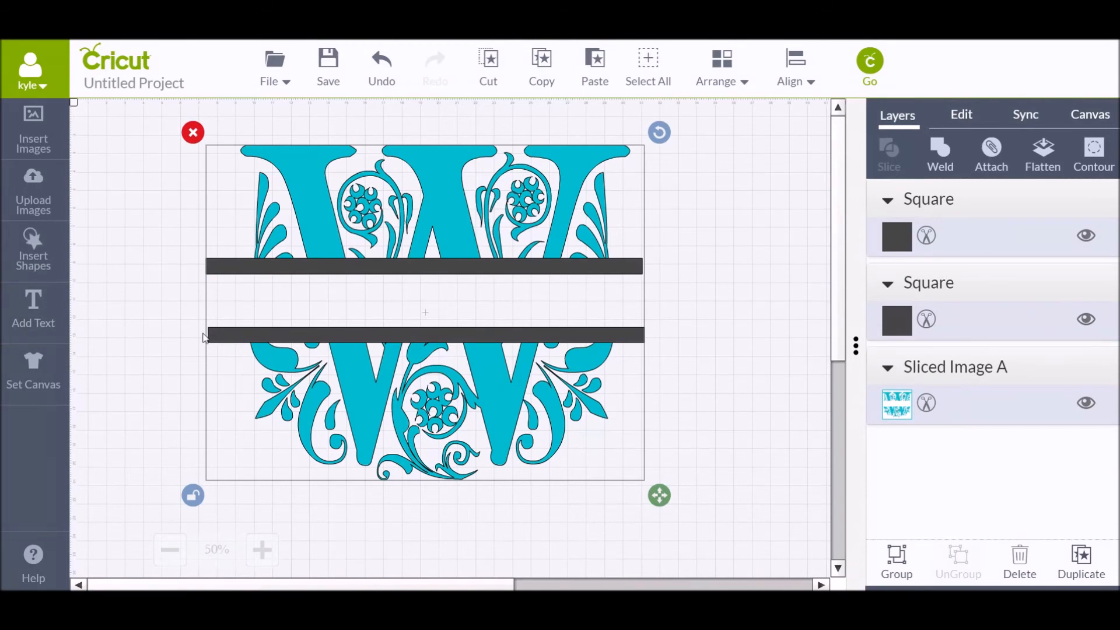
click(425, 336)
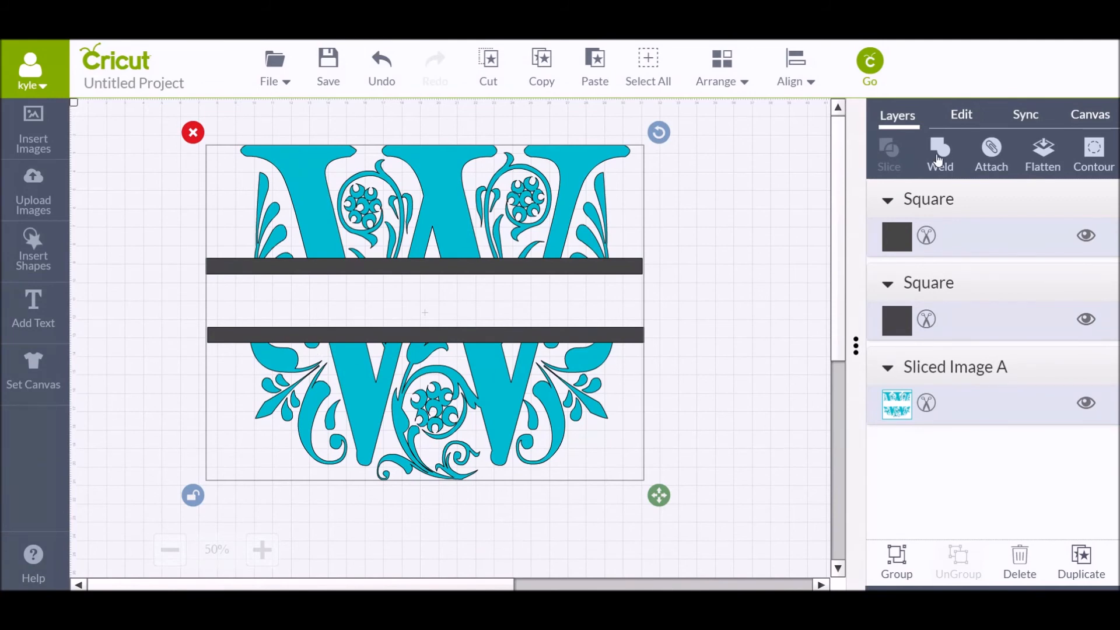
Weld both W halves and both thin bars into one image.
click(940, 150)
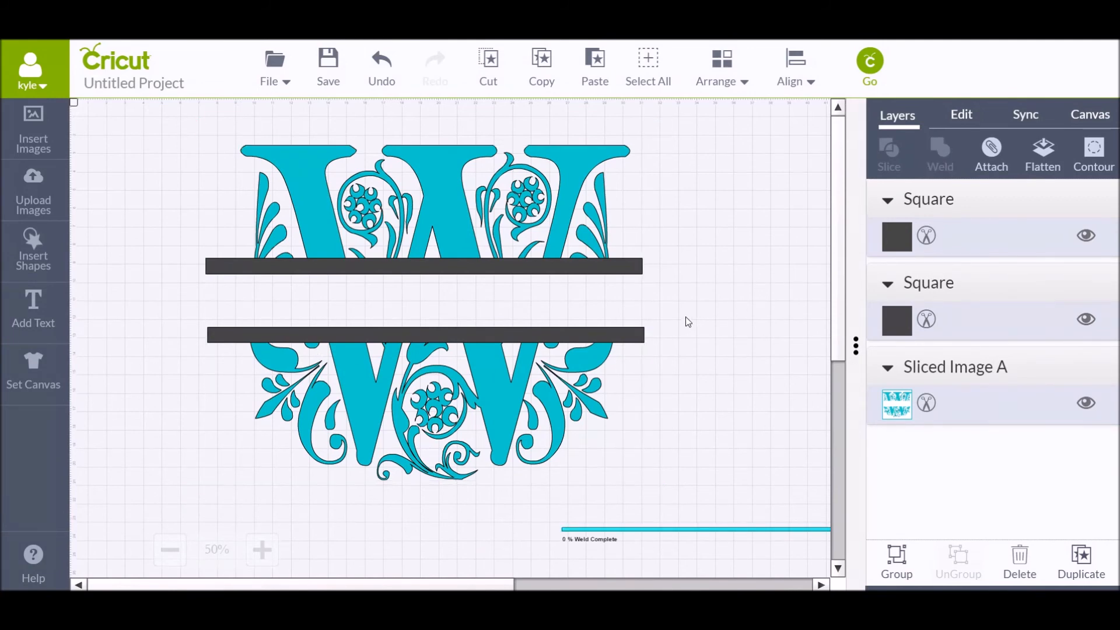
click(940, 150)
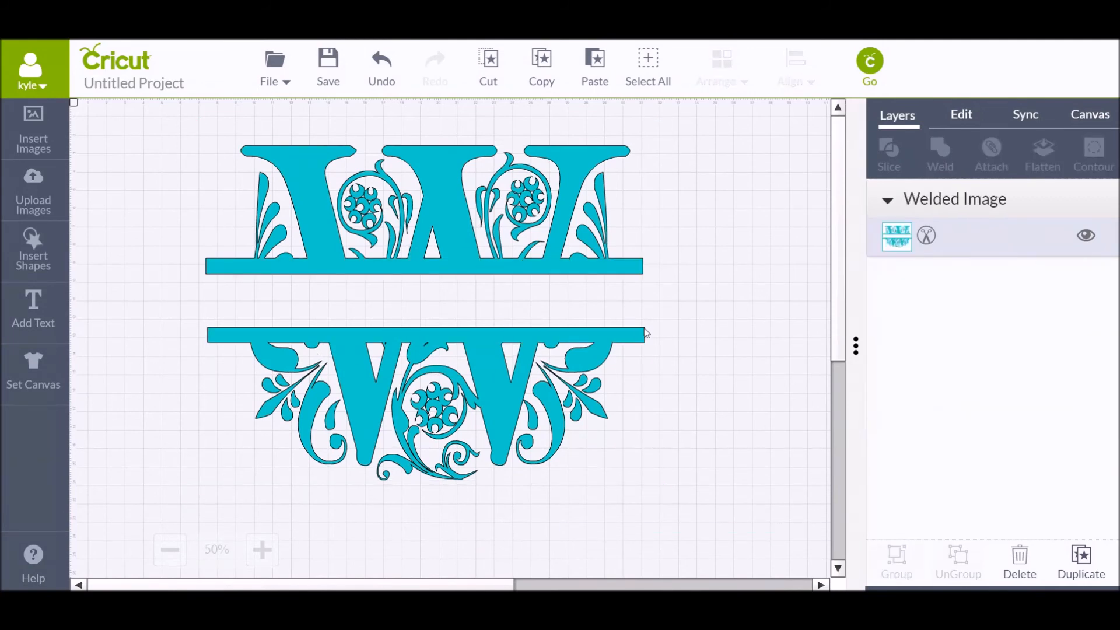
mouse_move(761, 417)
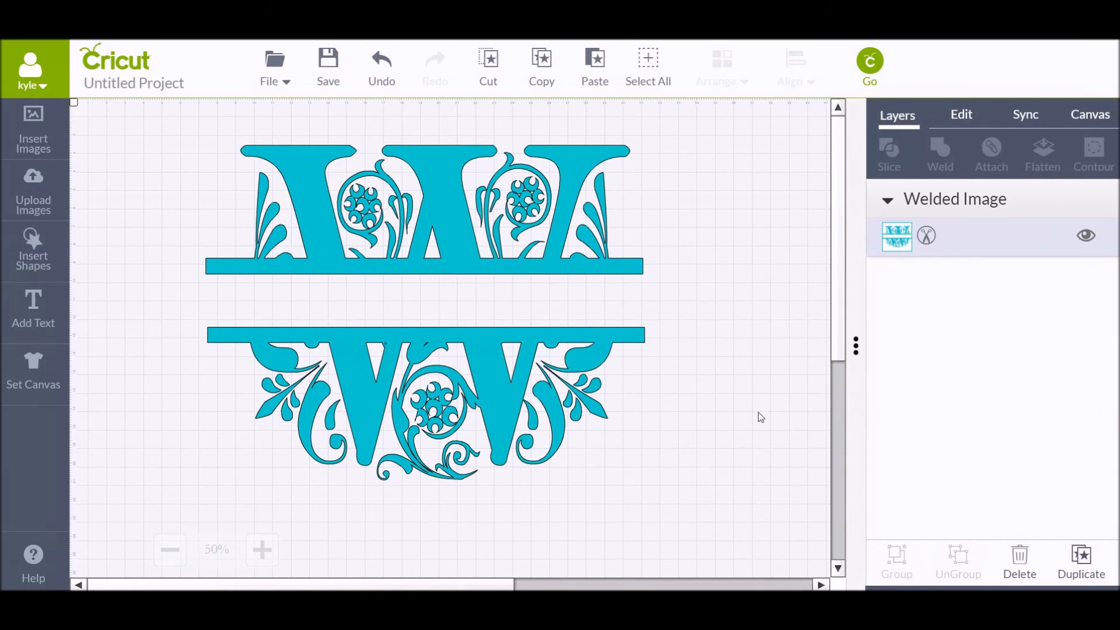
mouse_move(220, 392)
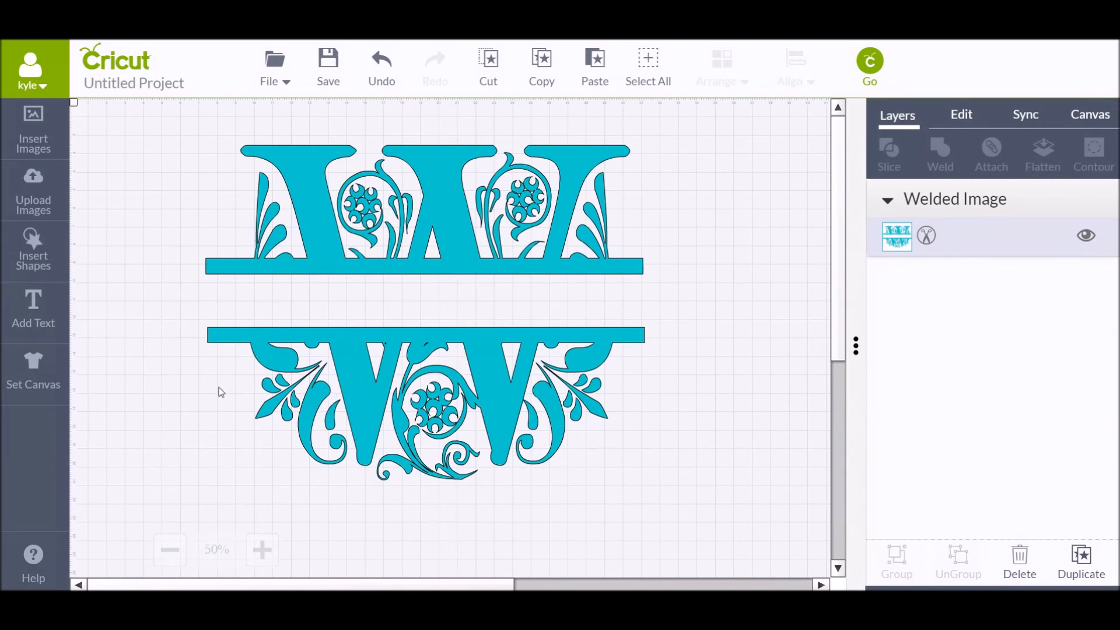
mouse_move(520, 312)
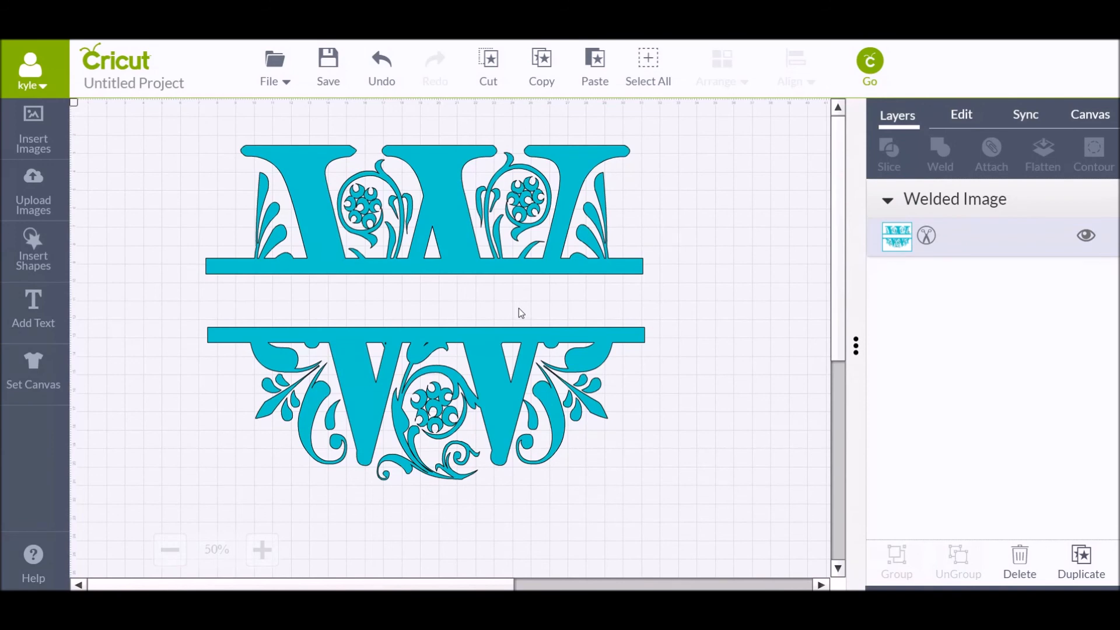